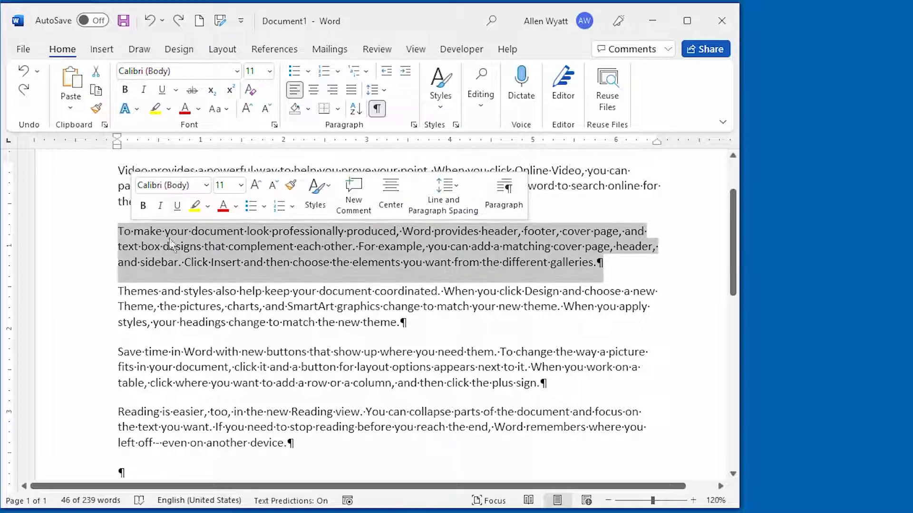
{"action": "mouse_move", "coordinate": [243, 277]}
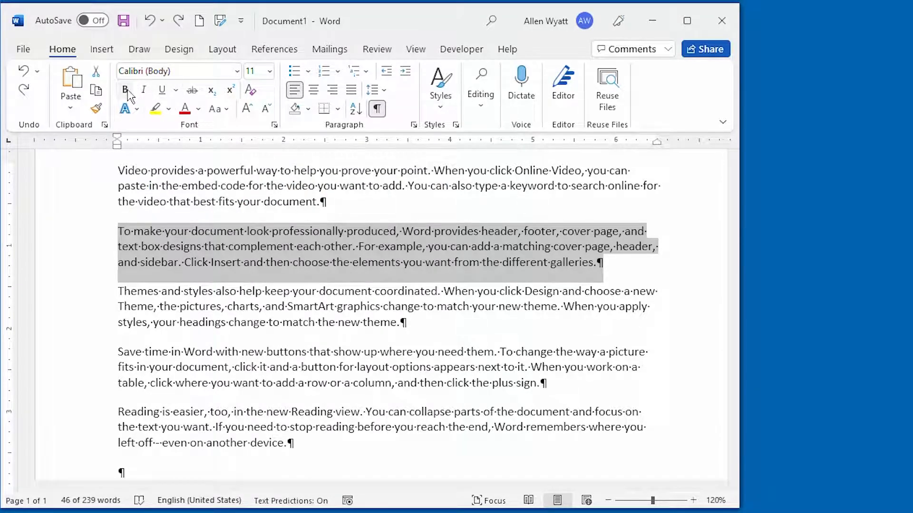
- Apply Bold to the selected second paragraph about headers, footers and cover pages
{"action": "left_click", "coordinate": [124, 90]}
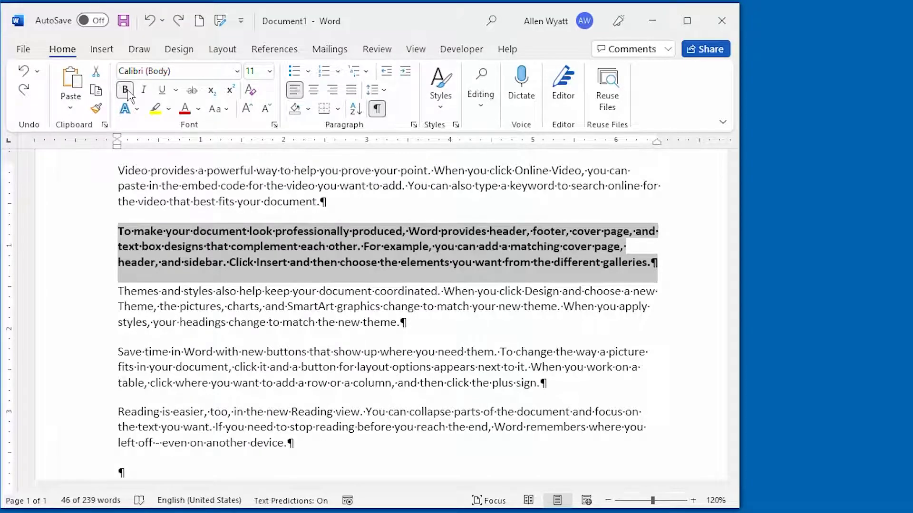
- Remove Bold so the second paragraph reverts to regular text
{"action": "left_click", "coordinate": [124, 89]}
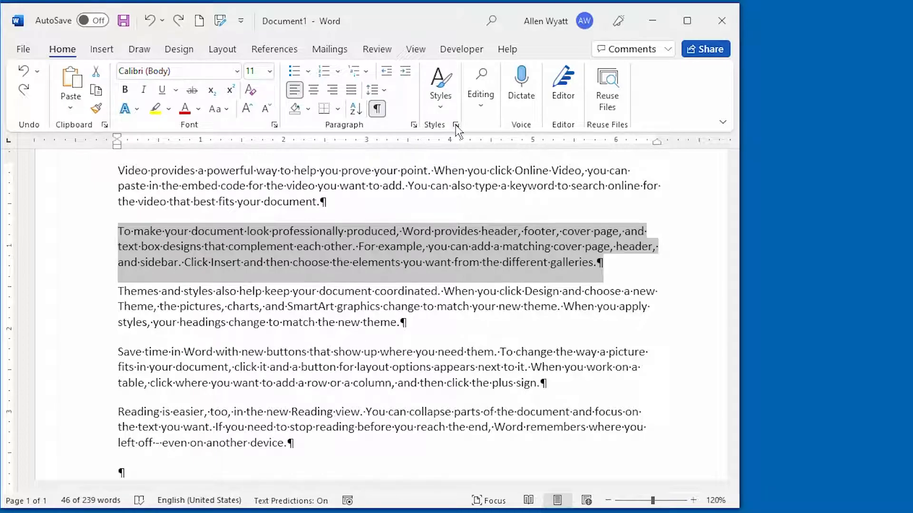
{"action": "mouse_move", "coordinate": [457, 125]}
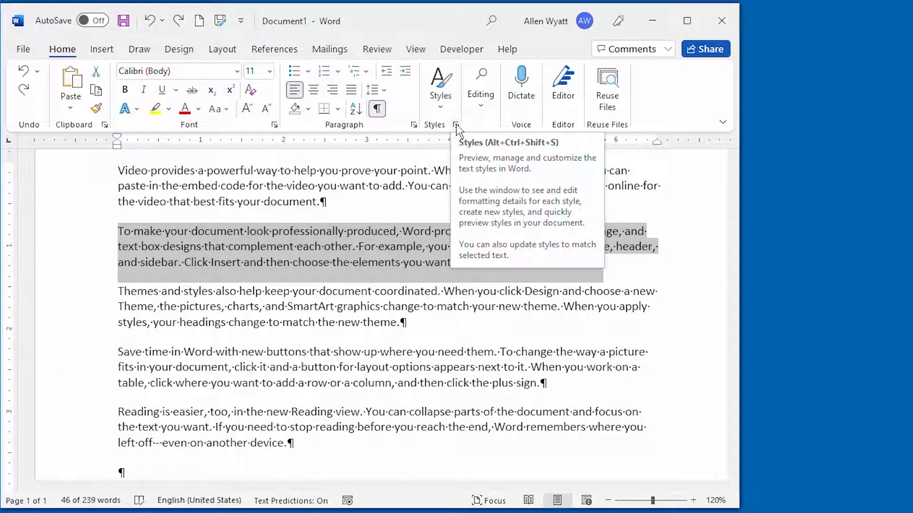
- Show the Styles pane listing document styles with Body Text details
{"action": "left_click", "coordinate": [456, 125]}
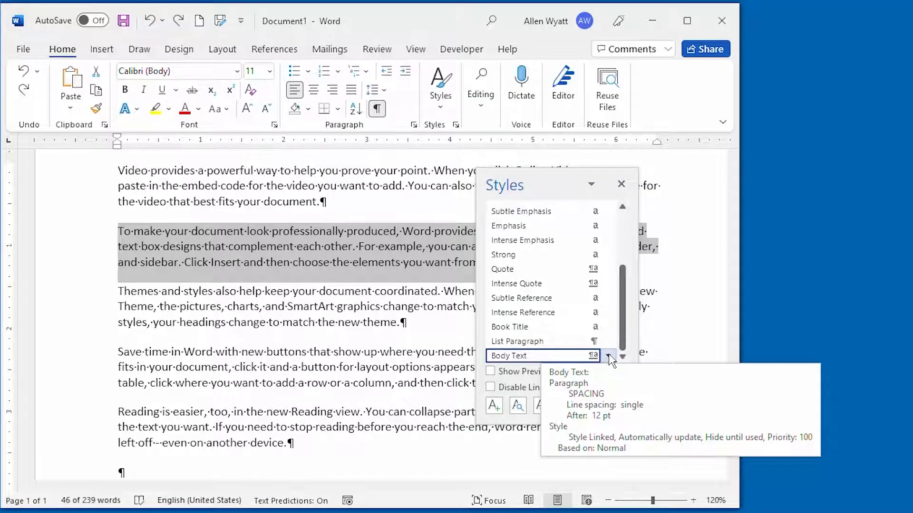
- Bring up the Modify Style dialog for the Body Text style
{"action": "left_click", "coordinate": [608, 355]}
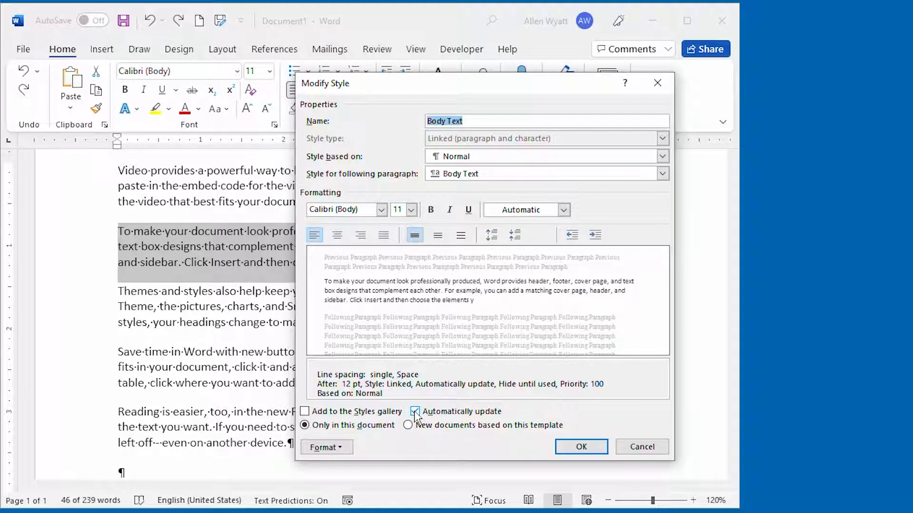
- Clear Automatically update for Body Text, apply to new documents based on this template, and confirm
{"action": "left_click", "coordinate": [416, 411]}
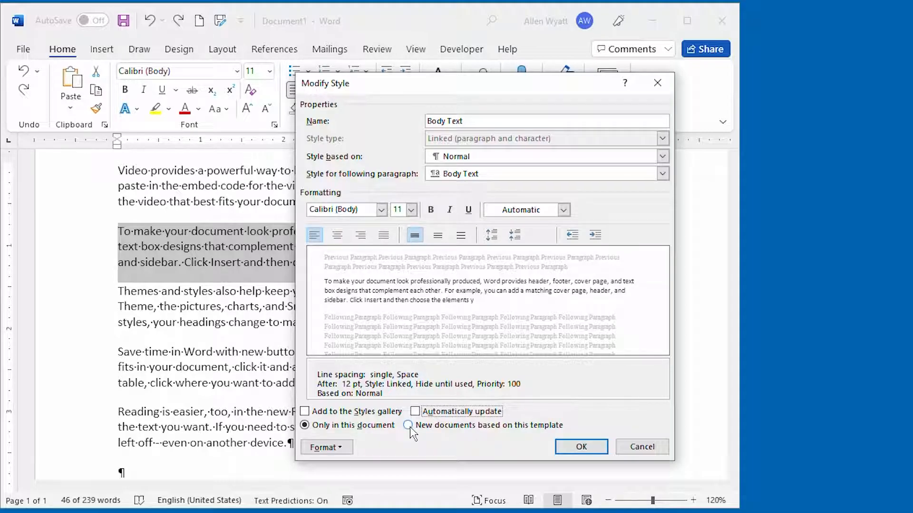
{"action": "left_click", "coordinate": [408, 425]}
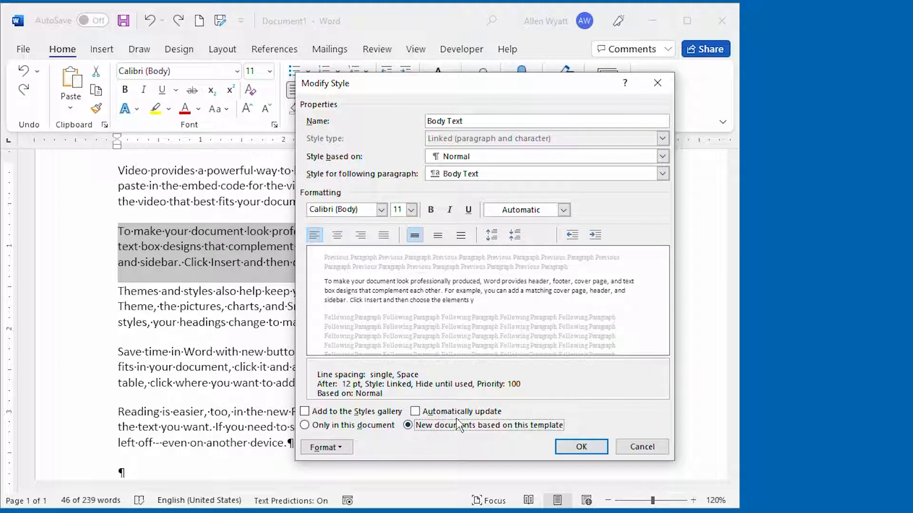
{"action": "left_click", "coordinate": [580, 447]}
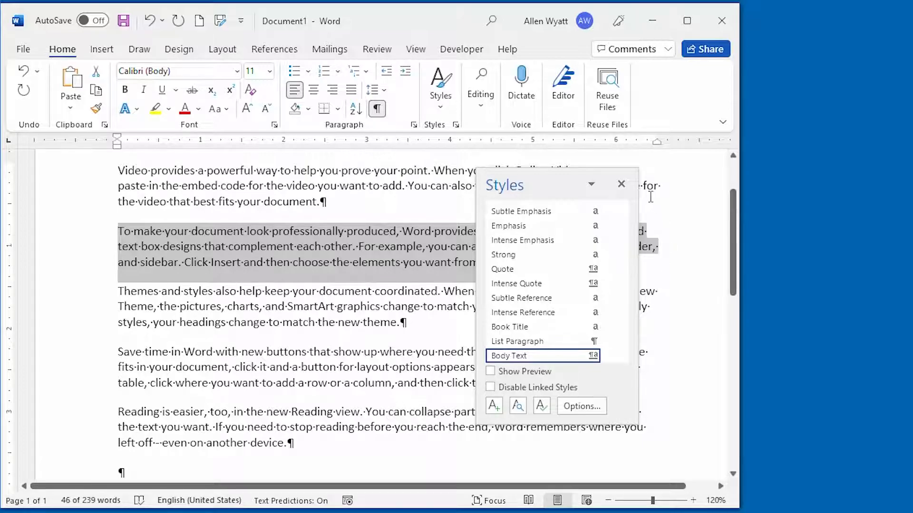
{"action": "mouse_move", "coordinate": [621, 185]}
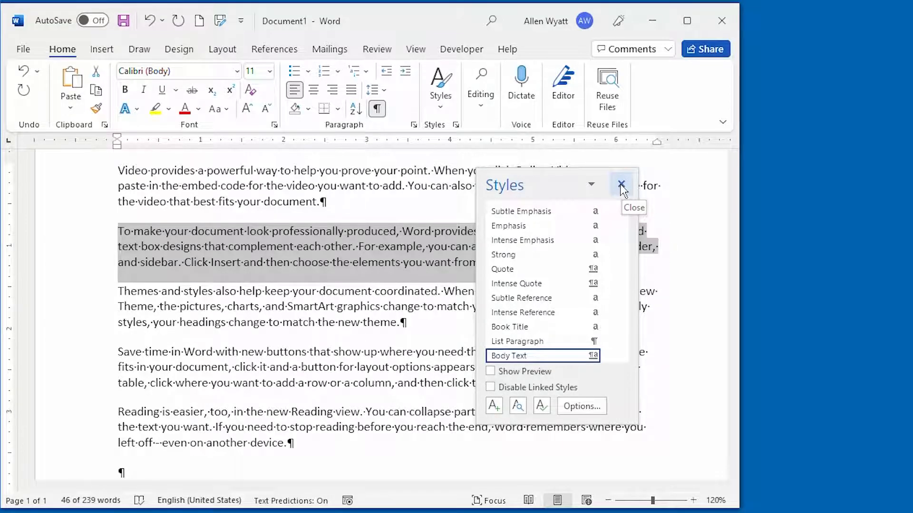
- Dismiss the Styles pane and make only the selected second paragraph bold
{"action": "left_click", "coordinate": [621, 186]}
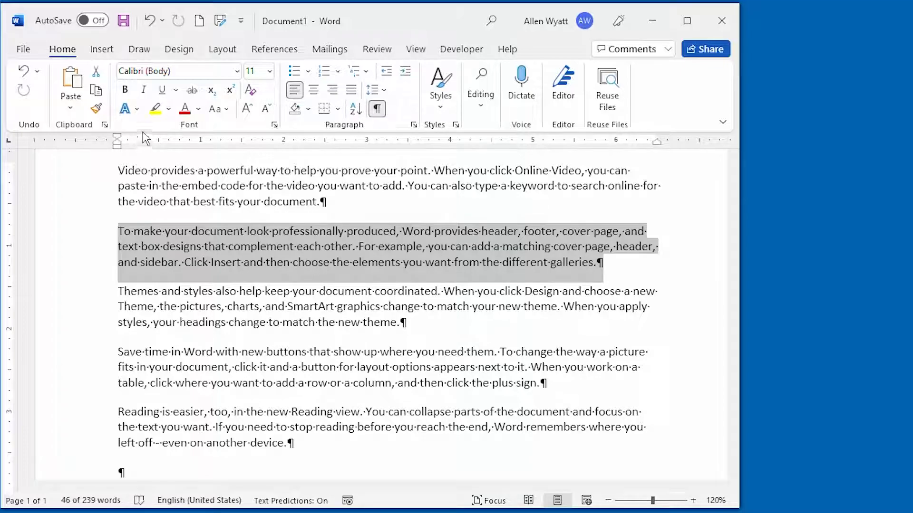
{"action": "mouse_move", "coordinate": [124, 89]}
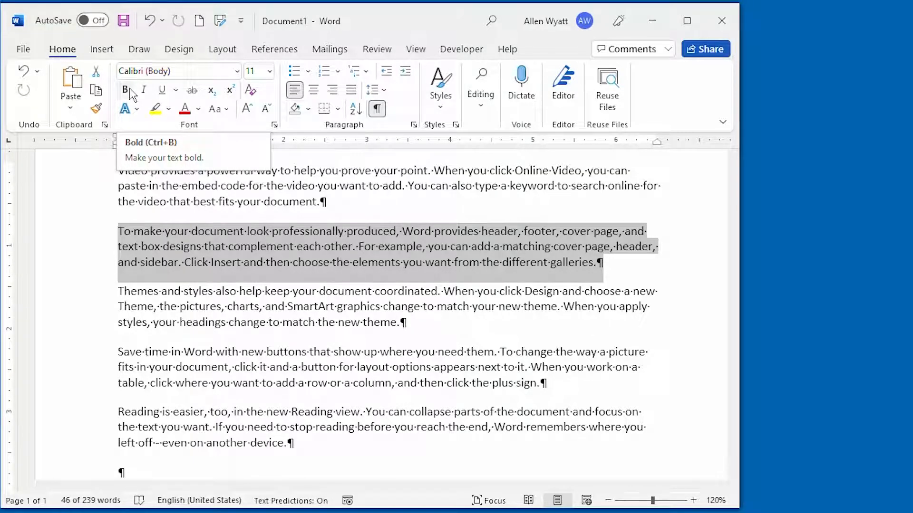
{"action": "left_click", "coordinate": [124, 90]}
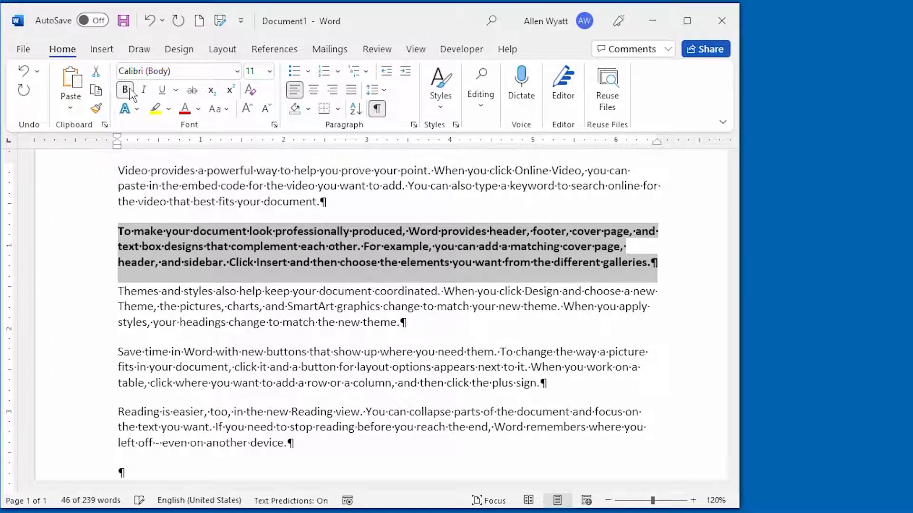